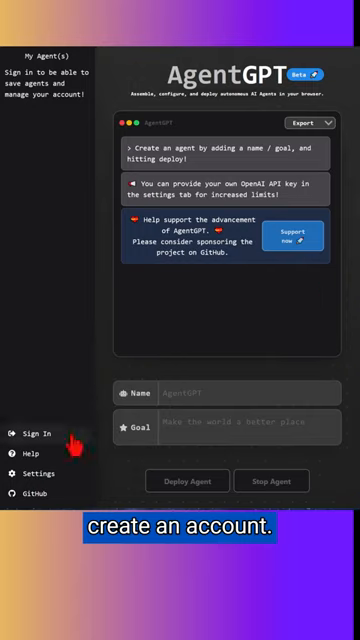
# Sign in to an AgentGPT account from the left sidebar
pyautogui.click(33, 435)
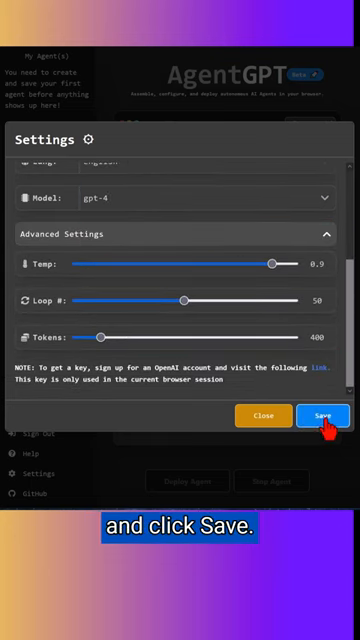
# Save the gpt-4 settings and deploy the 'weekend meal plan' agent with a 2-day weight-loss goal
pyautogui.click(322, 415)
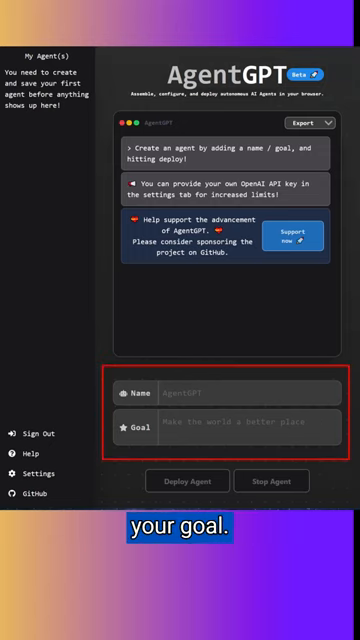
pyautogui.click(187, 481)
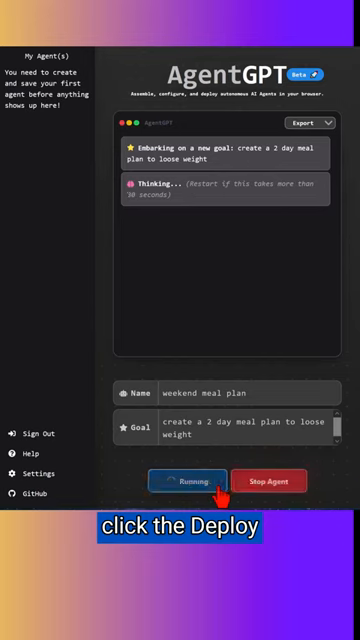